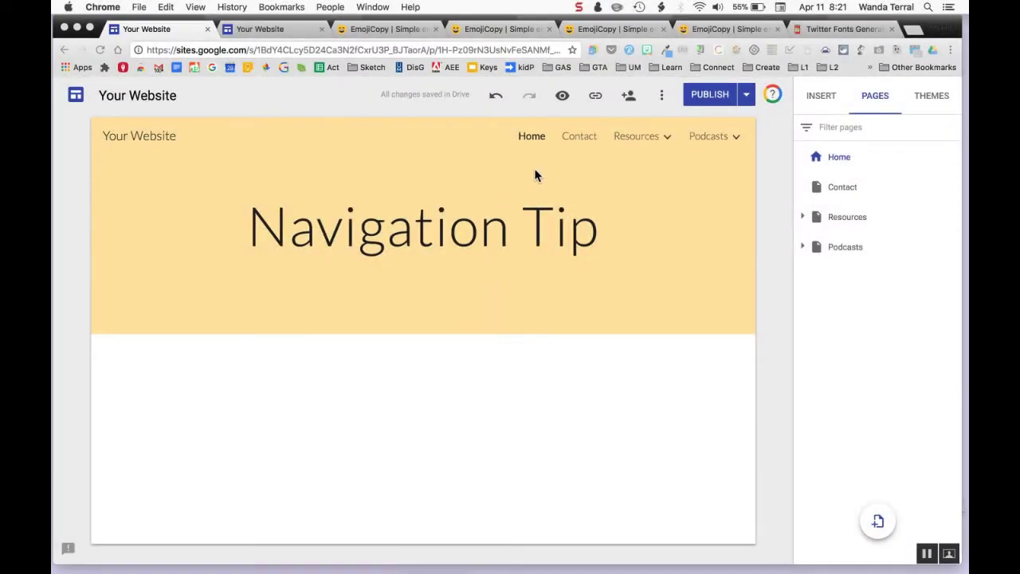
mouse_move(539, 160)
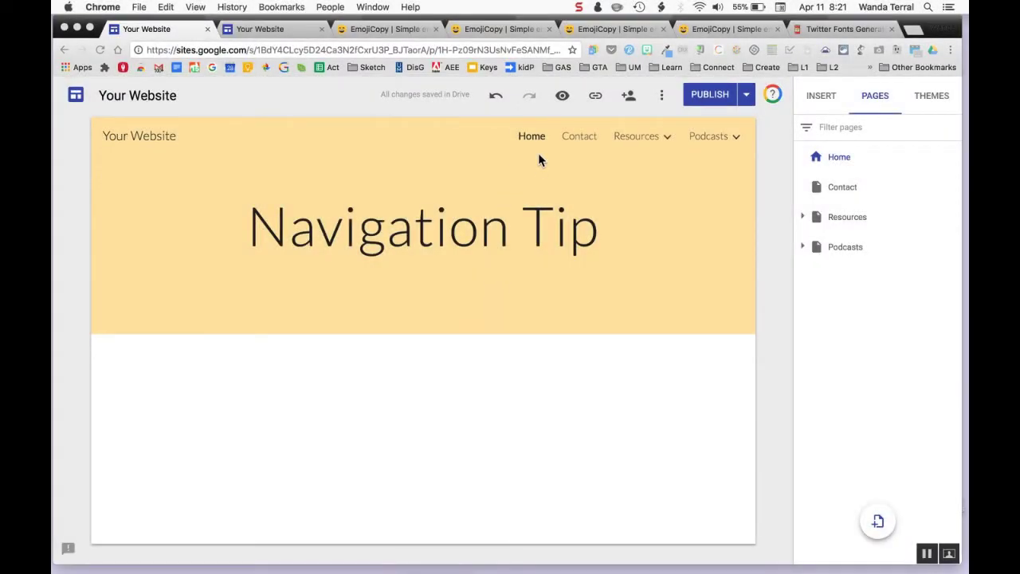
Copy the house emoji on EmojiCopy and return to the Google Sites editor
click(385, 29)
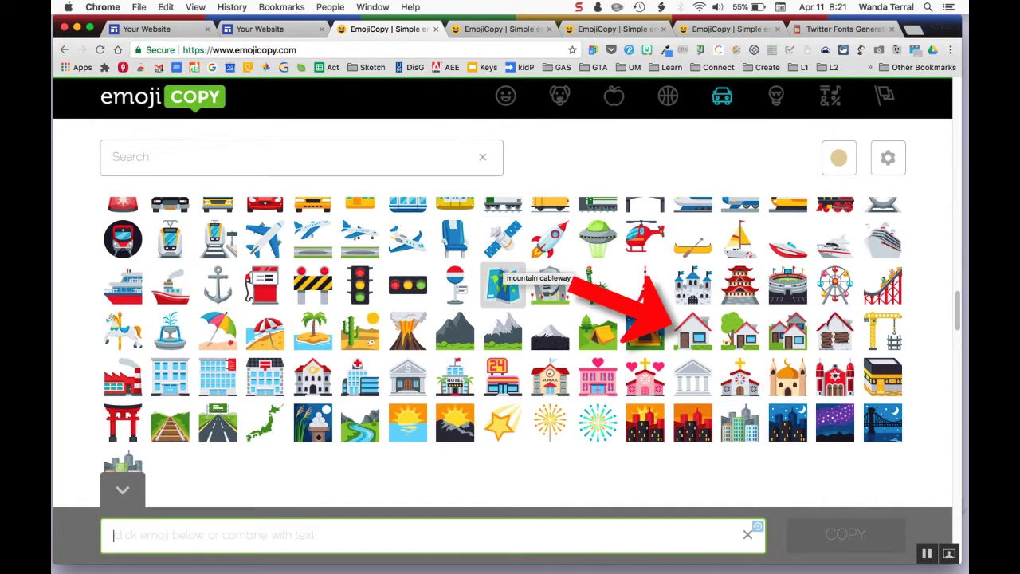
mouse_move(692, 328)
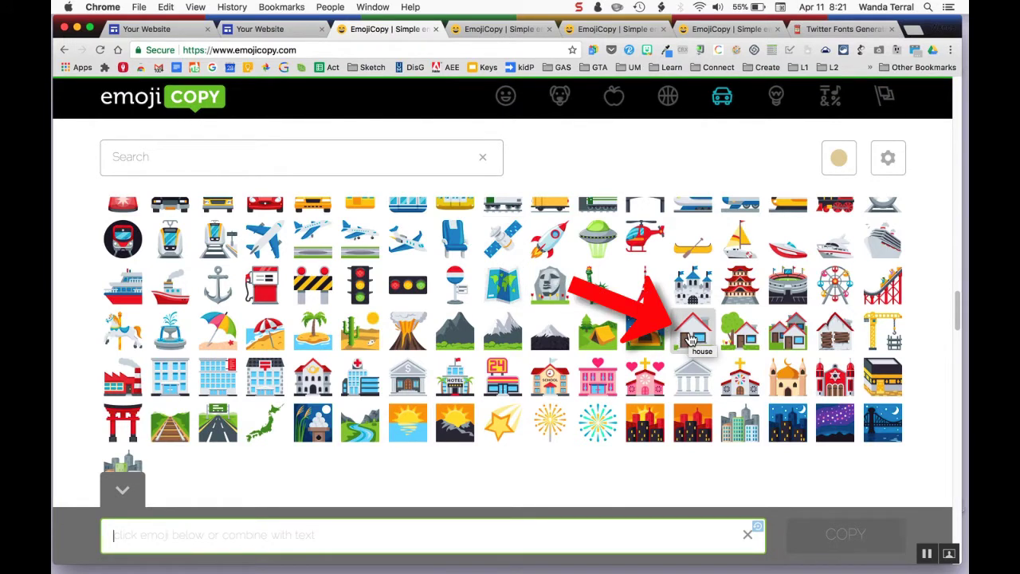
click(693, 333)
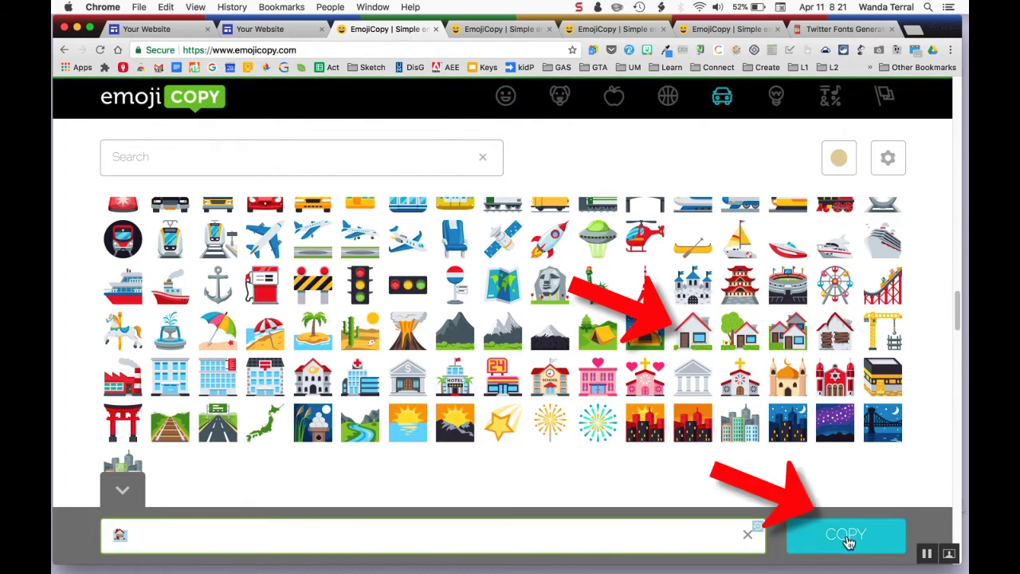
click(845, 534)
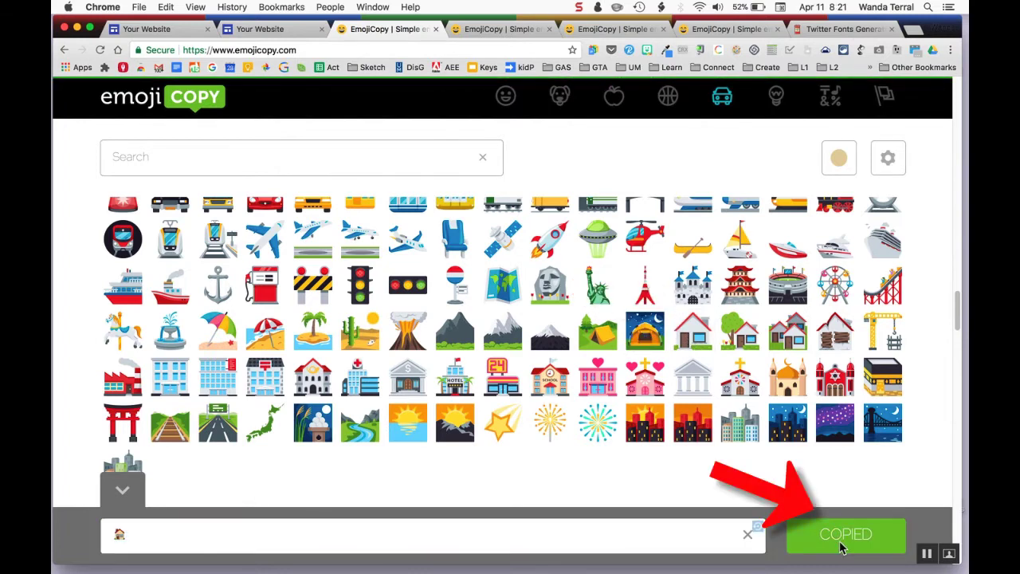
click(159, 28)
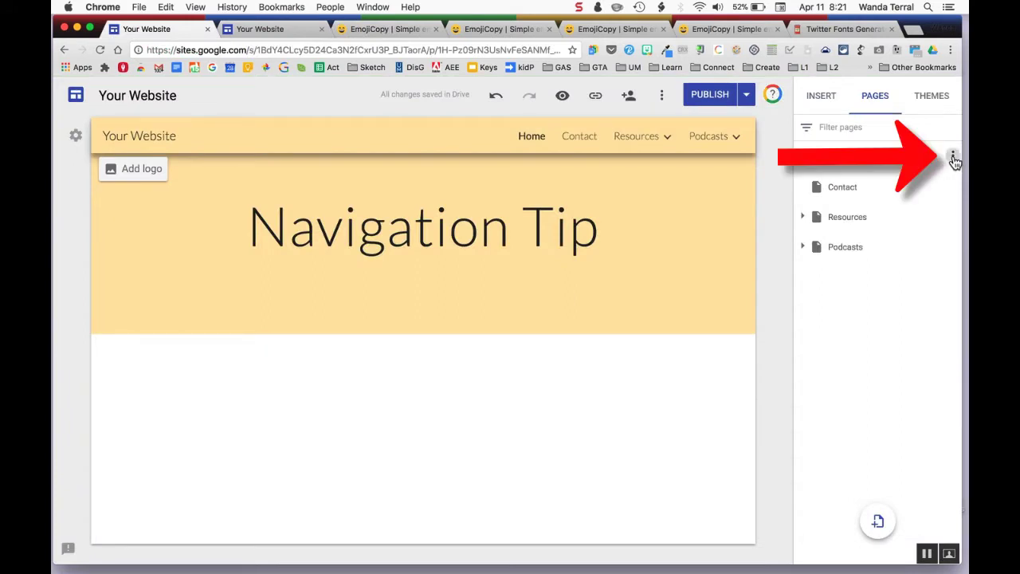
Set the Home page name to start with the house emoji via its Properties, then return to EmojiCopy
click(953, 156)
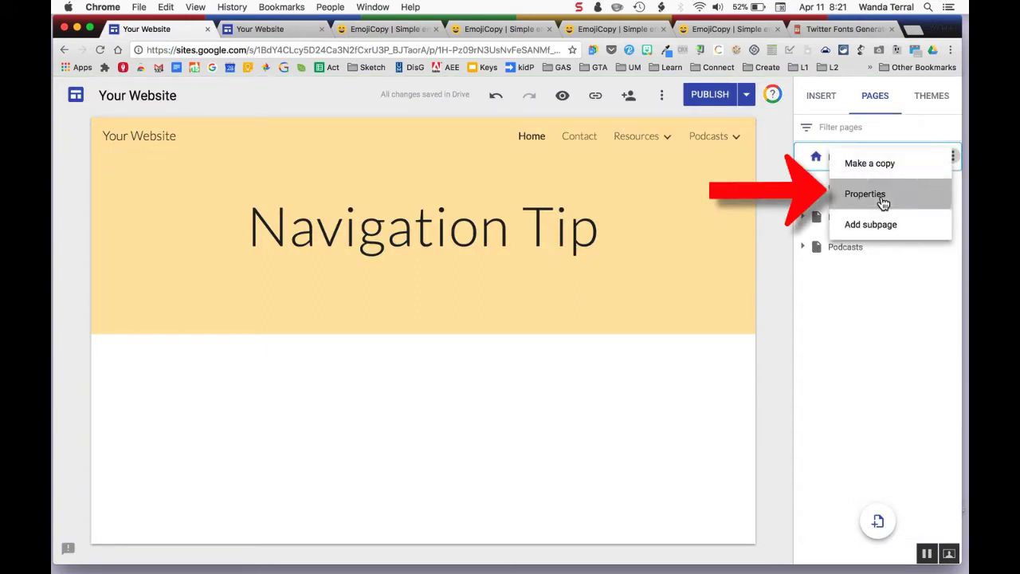
click(864, 194)
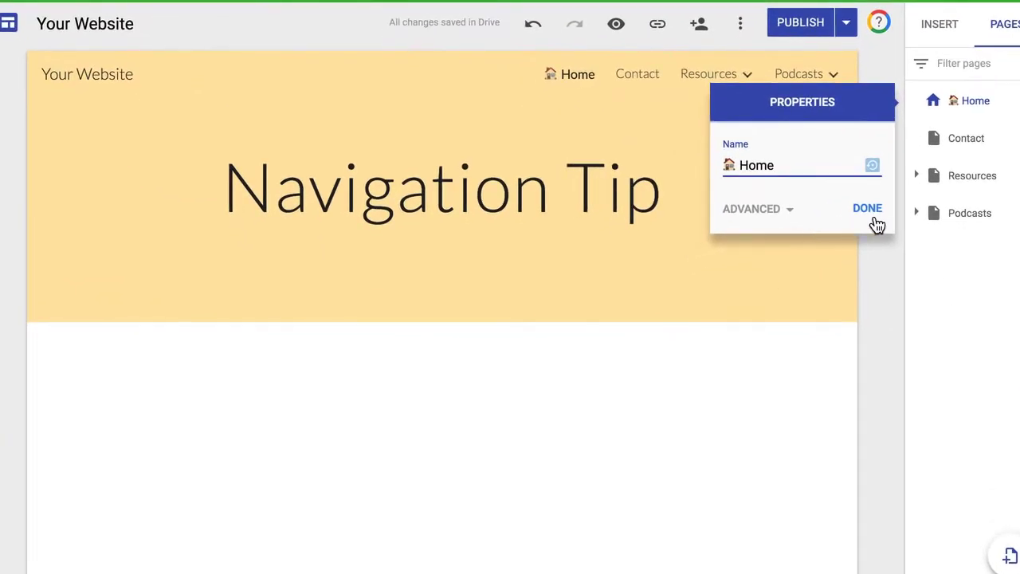
click(867, 207)
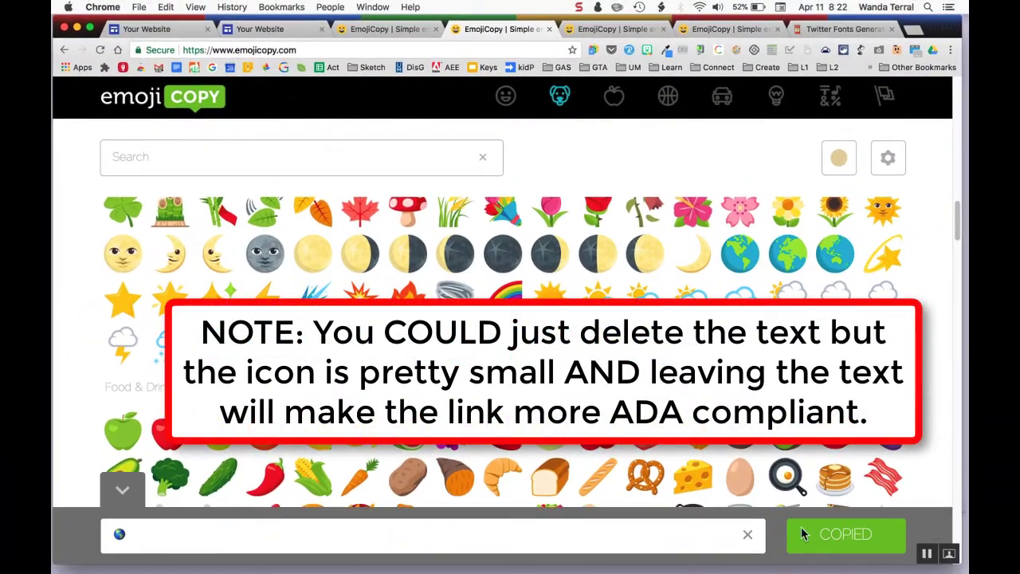
click(143, 29)
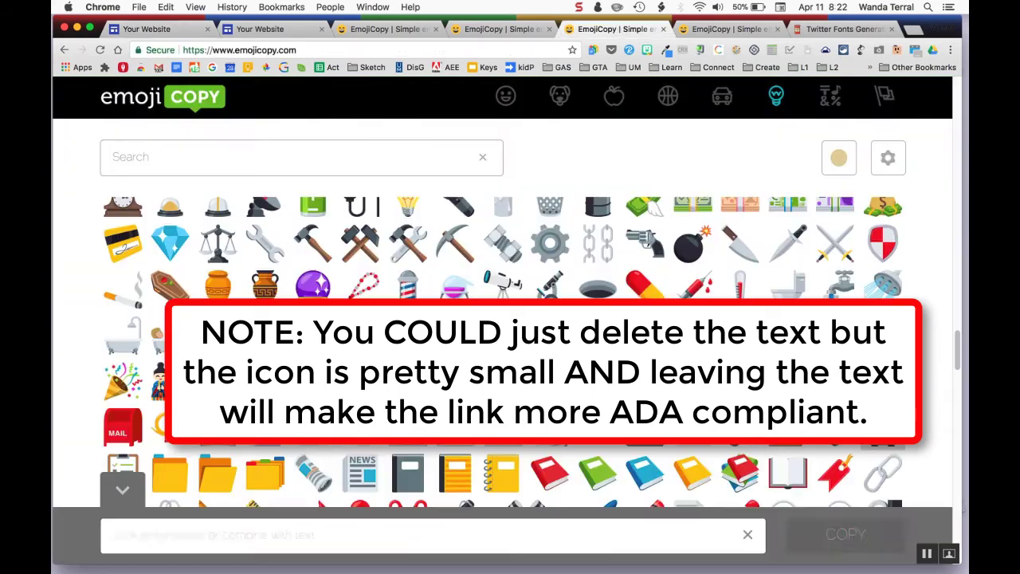
Add emoji to the Resources, Podcasts and subpage names, then publish the site
click(151, 29)
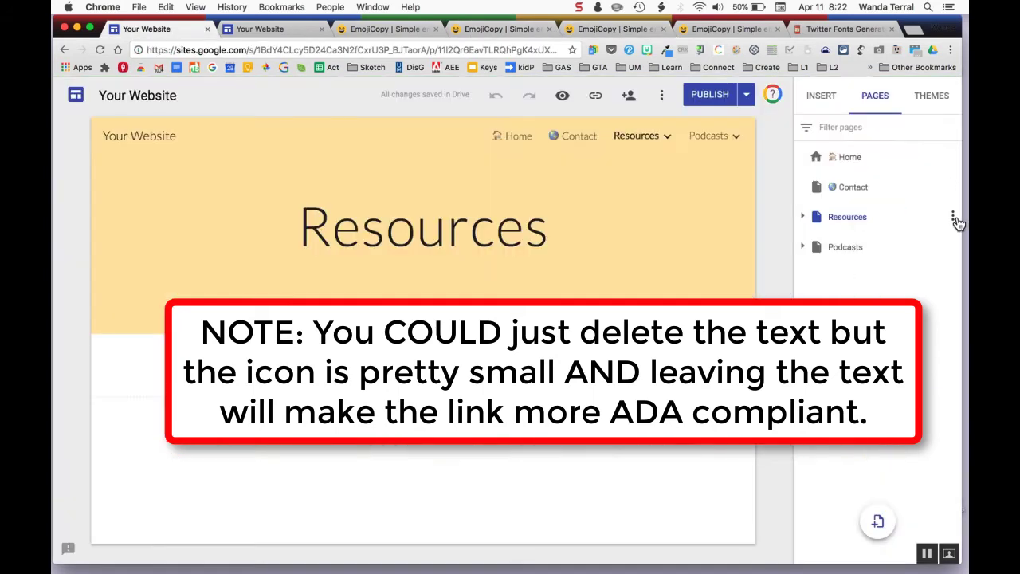
click(953, 216)
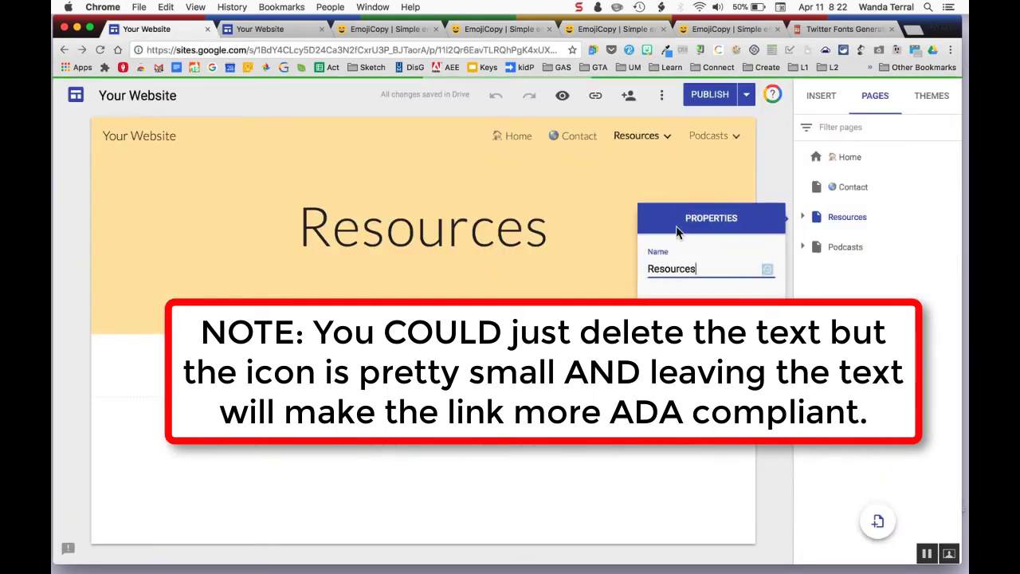
click(730, 28)
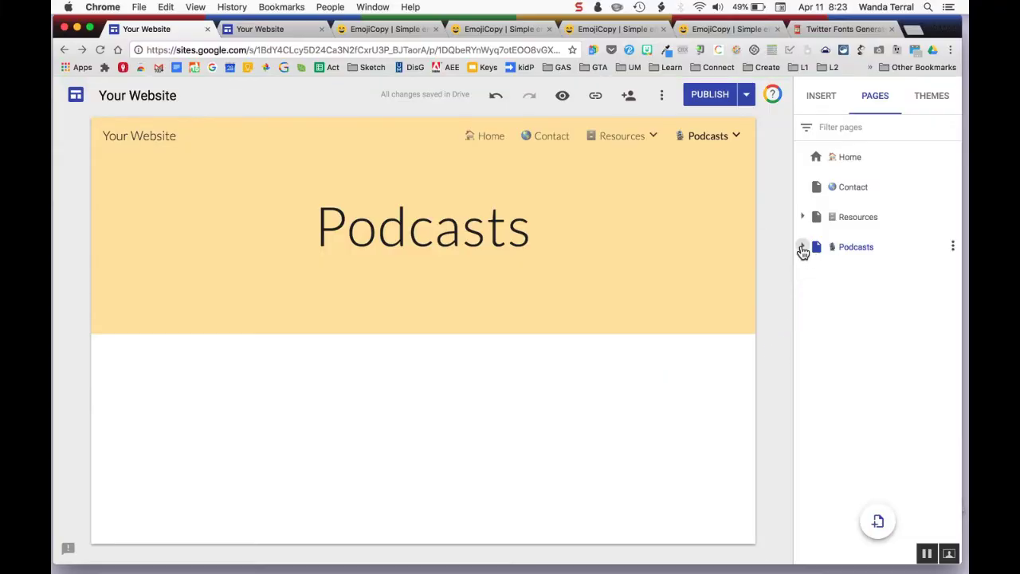
click(804, 245)
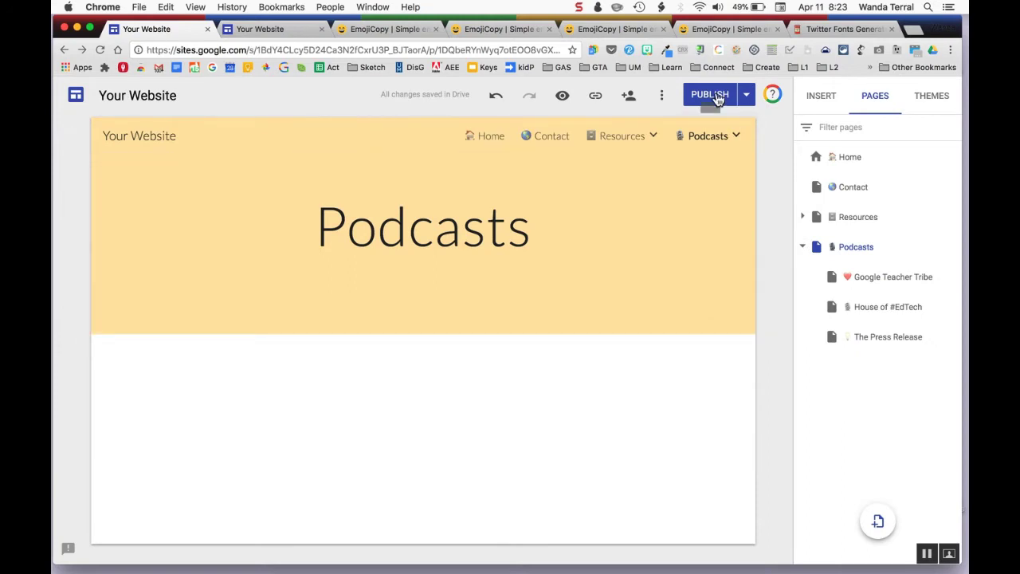
click(709, 96)
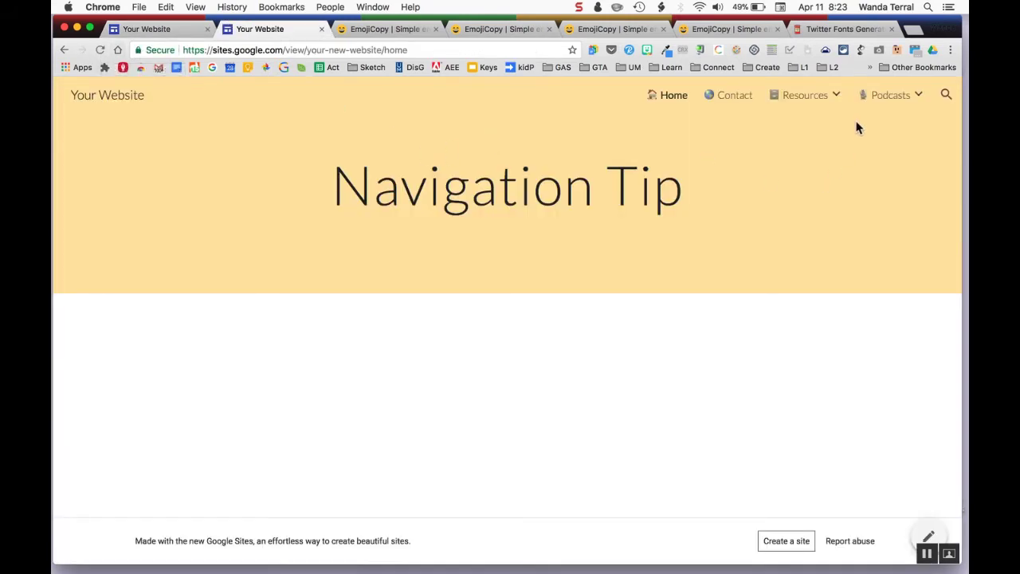
Check the Podcasts submenu emoji on the live site, then move to the Twitter Fonts generator
click(805, 95)
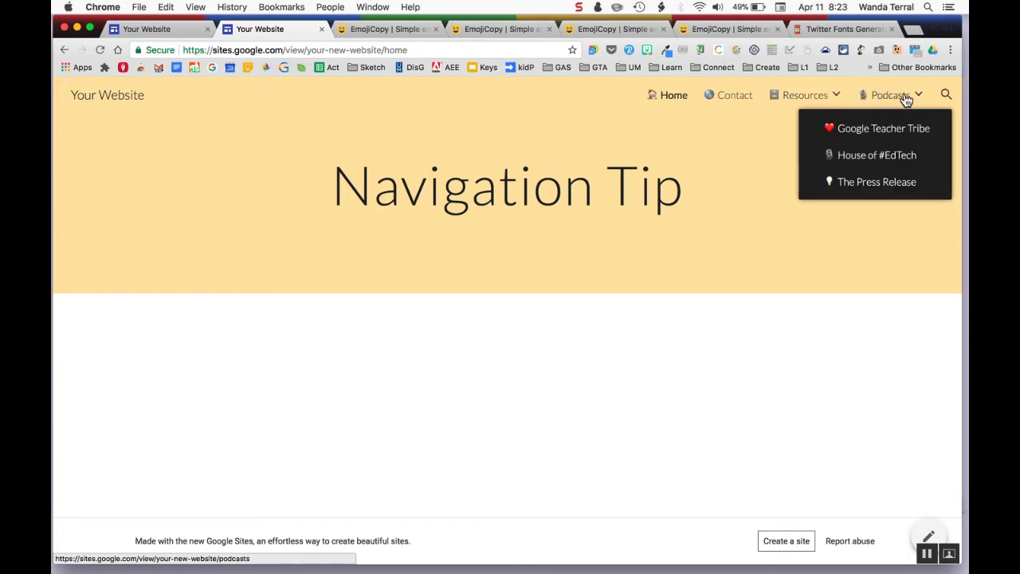
click(845, 28)
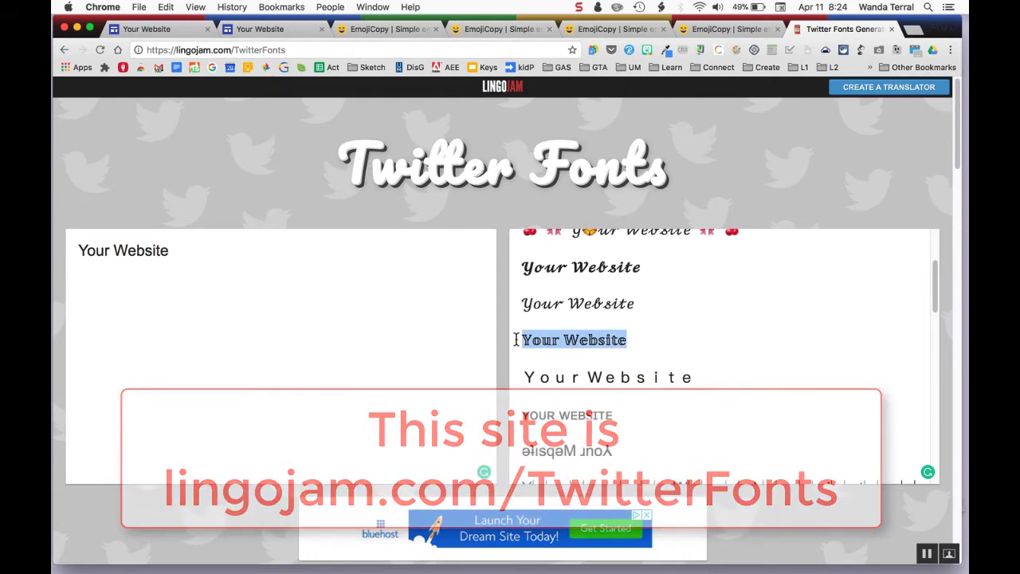
Pick the bold serif version of 'Your Website' from the generated fonts
click(156, 28)
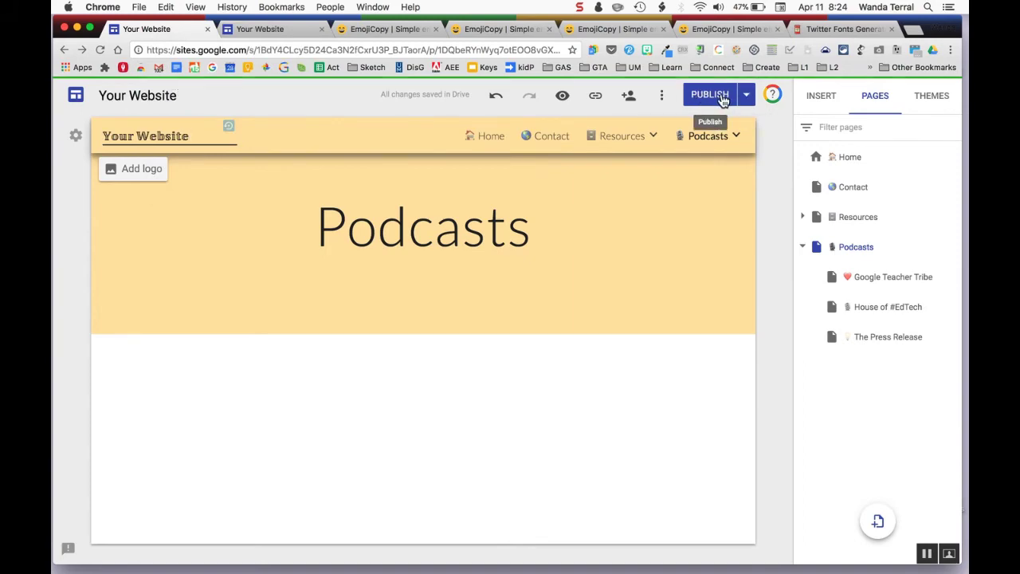
Publish the bold-titled site, check it live, then enter HOME in the font generator
click(708, 95)
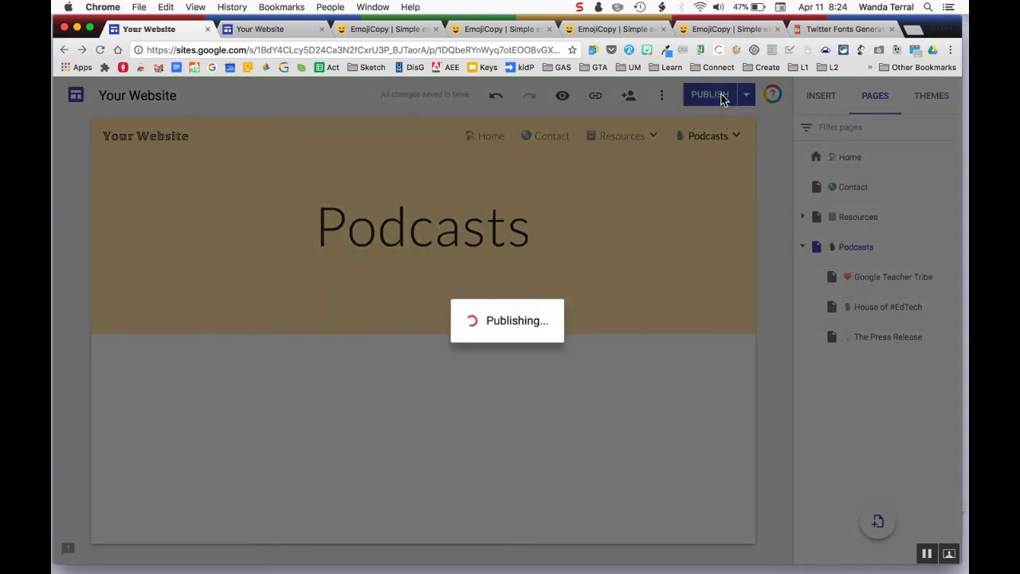
click(708, 94)
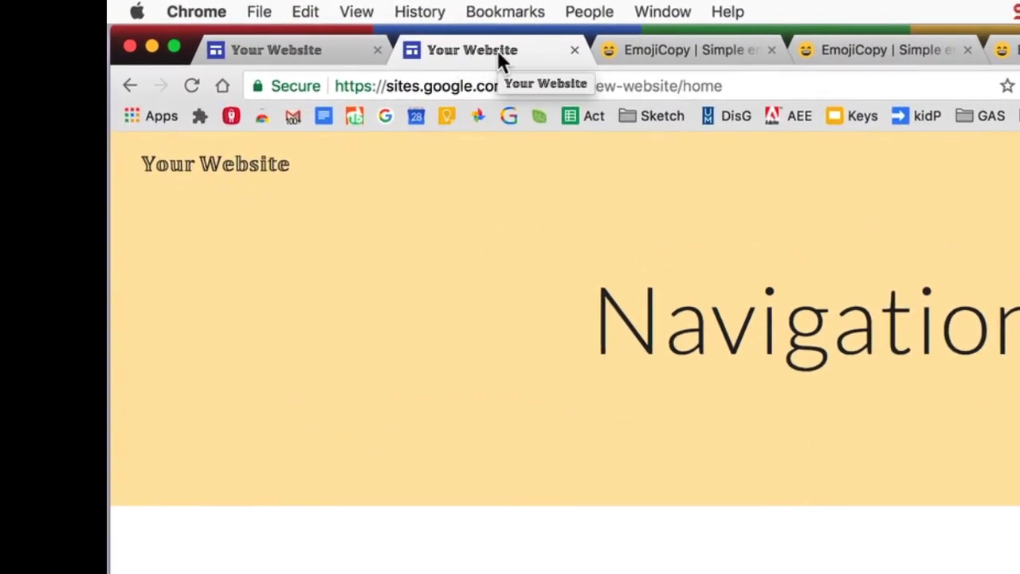
click(274, 49)
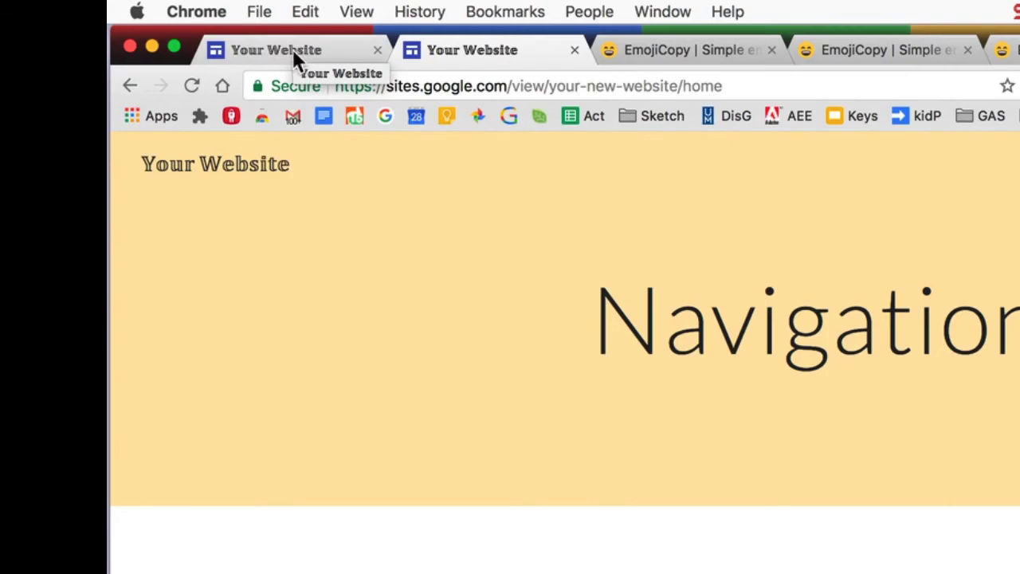
click(842, 29)
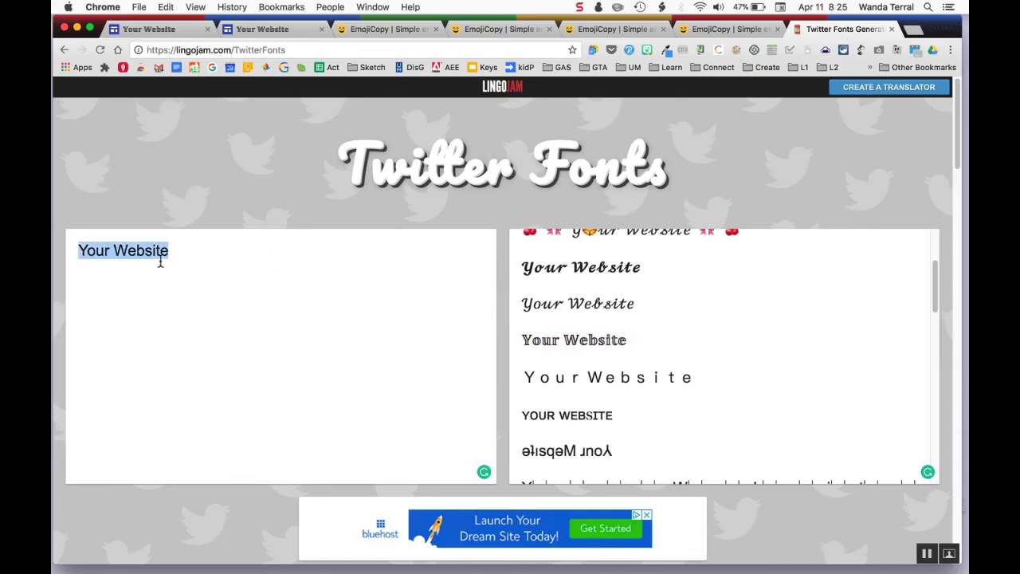
text(HOME)
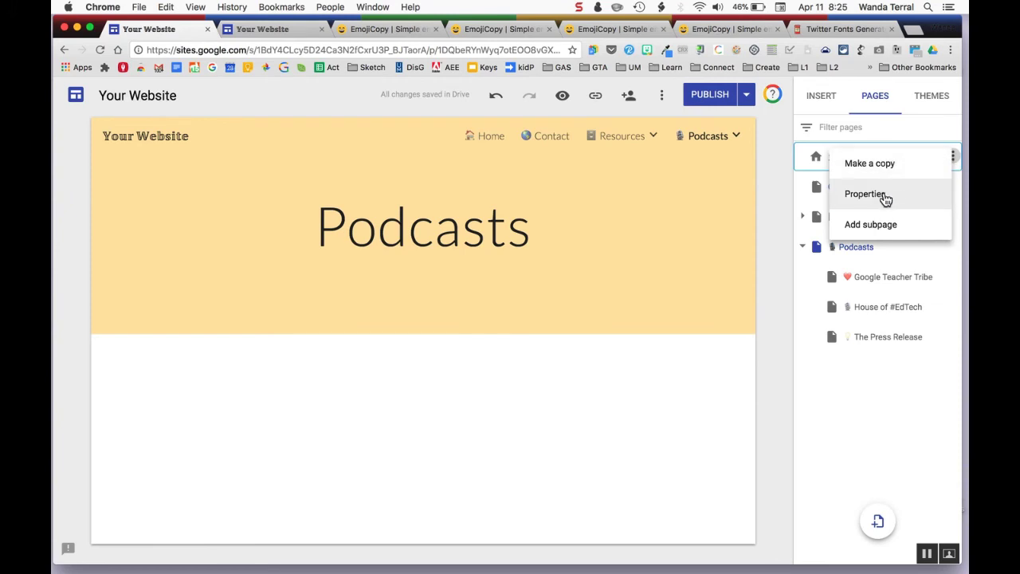
Rename the Home page to styled 'HOME' after its house emoji and publish the site
click(864, 194)
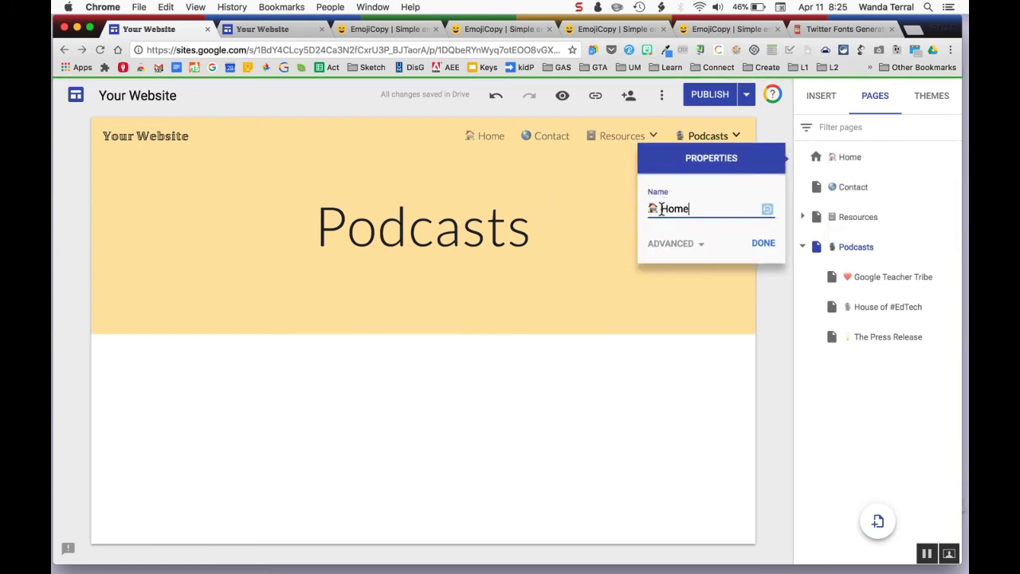
text(HOME)
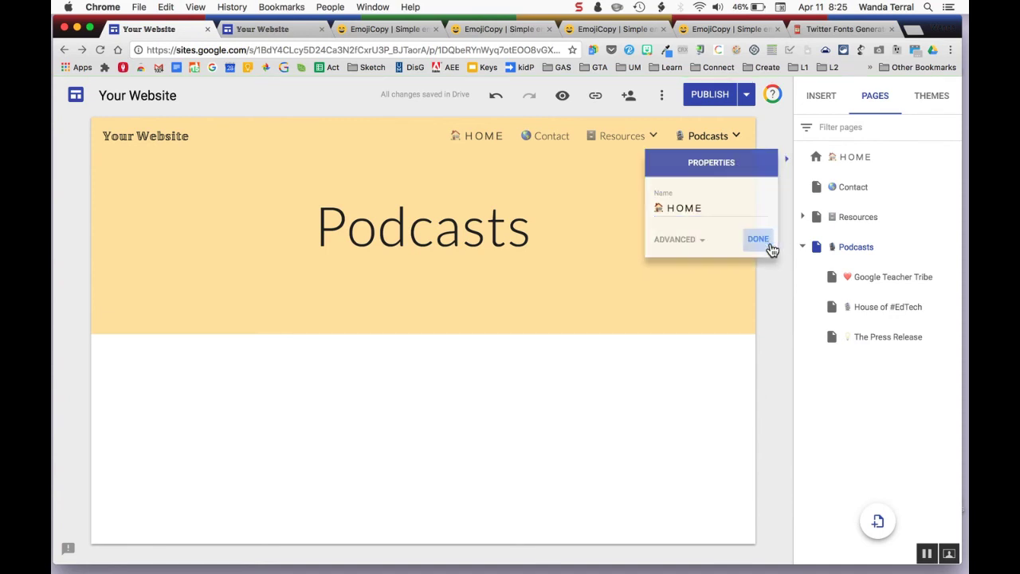
click(757, 239)
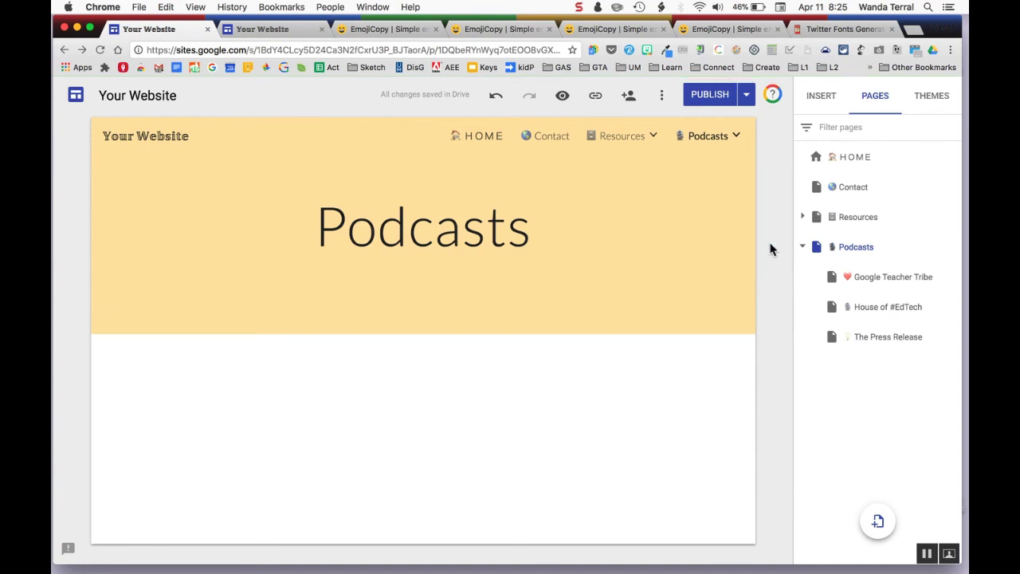
click(709, 94)
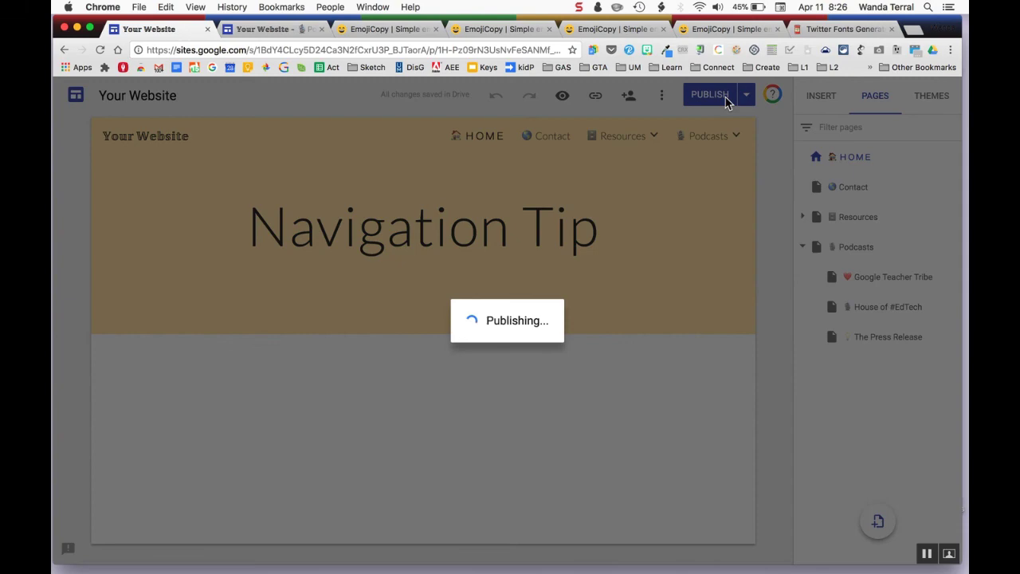